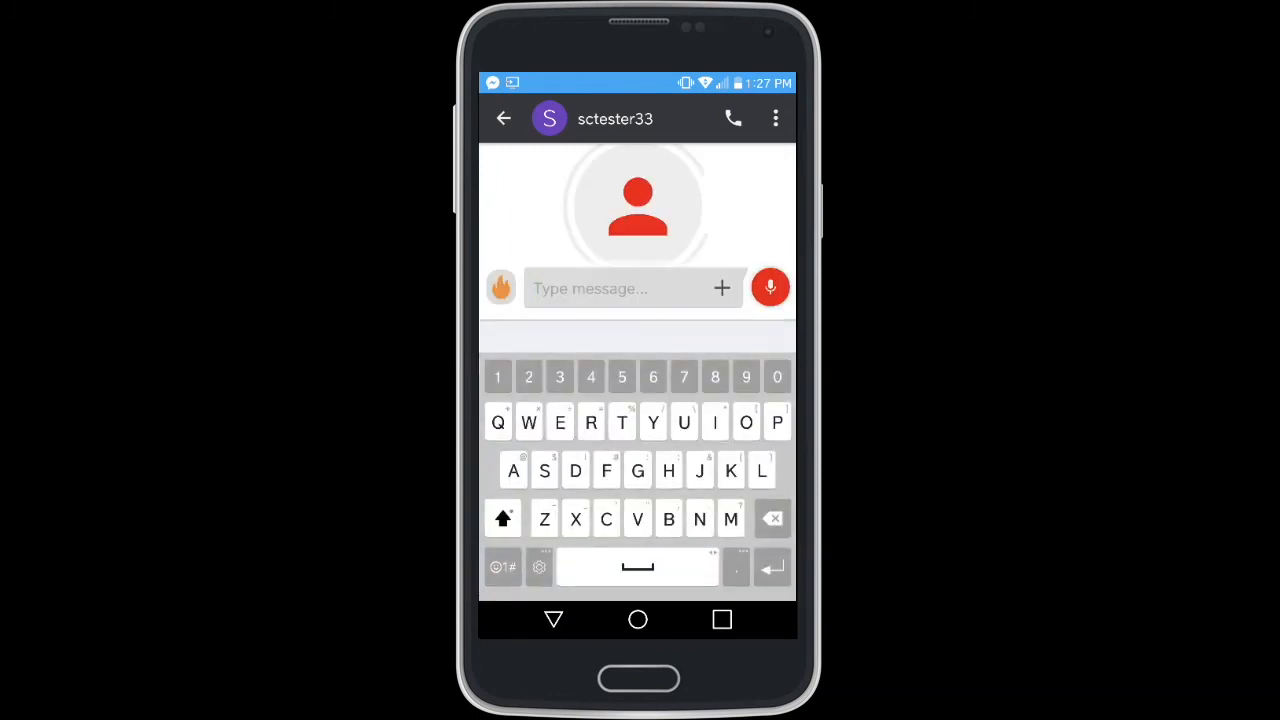
# - Send 'Hey there!' to sctester33 from the message field
pyautogui.click(502, 566)
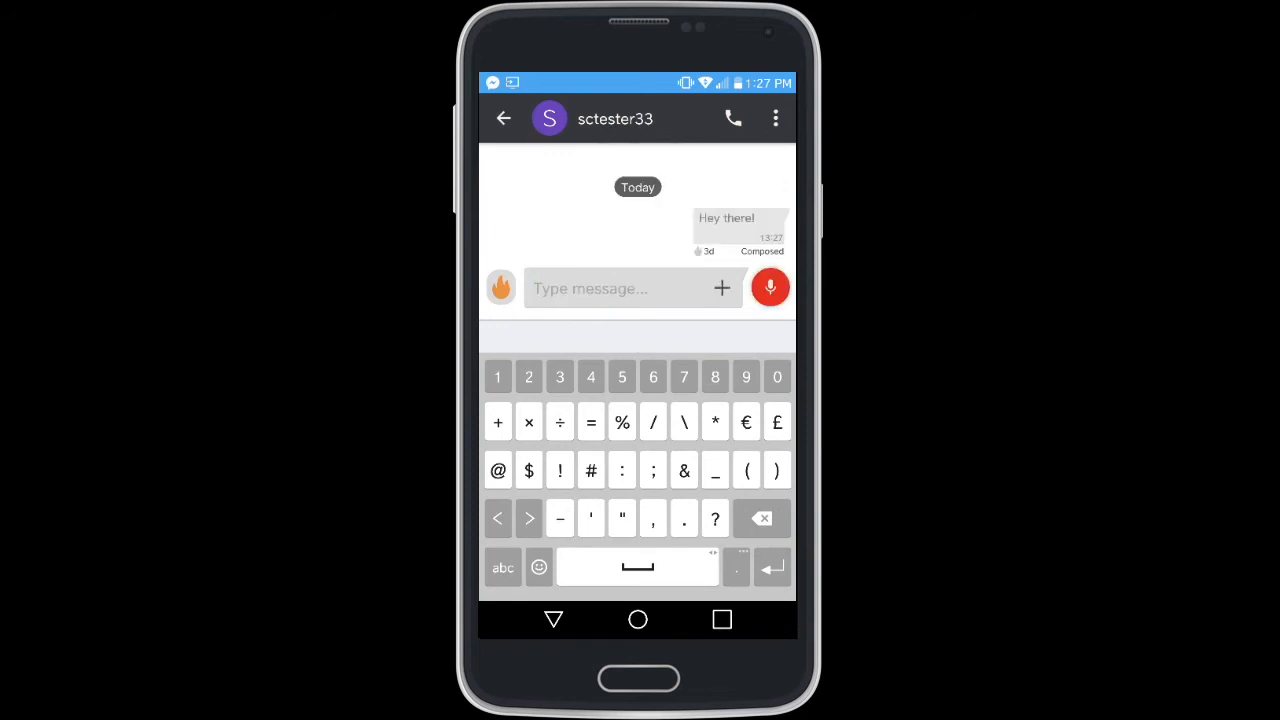